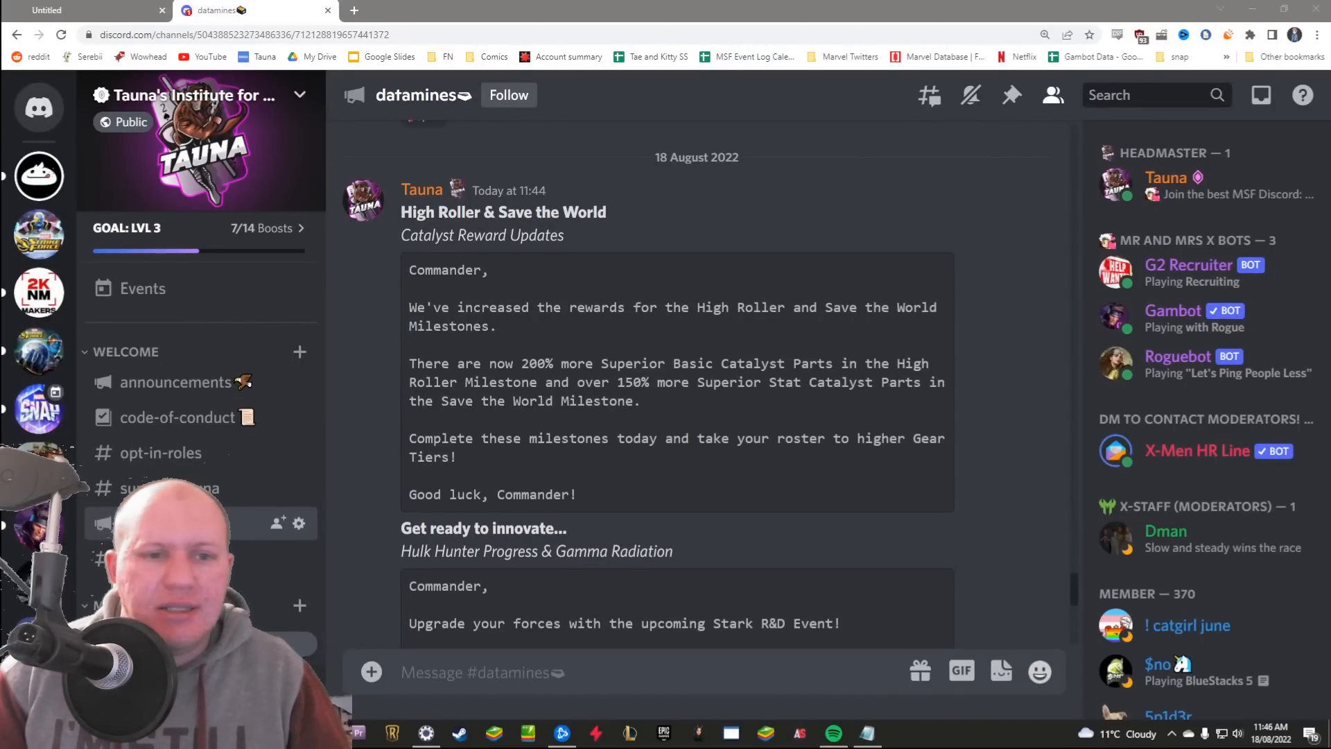
# - Scroll to the Monster Event post and highlight the 'T3 and T2 Ability Orb Fragments' reward line
pyautogui.scroll(-3)
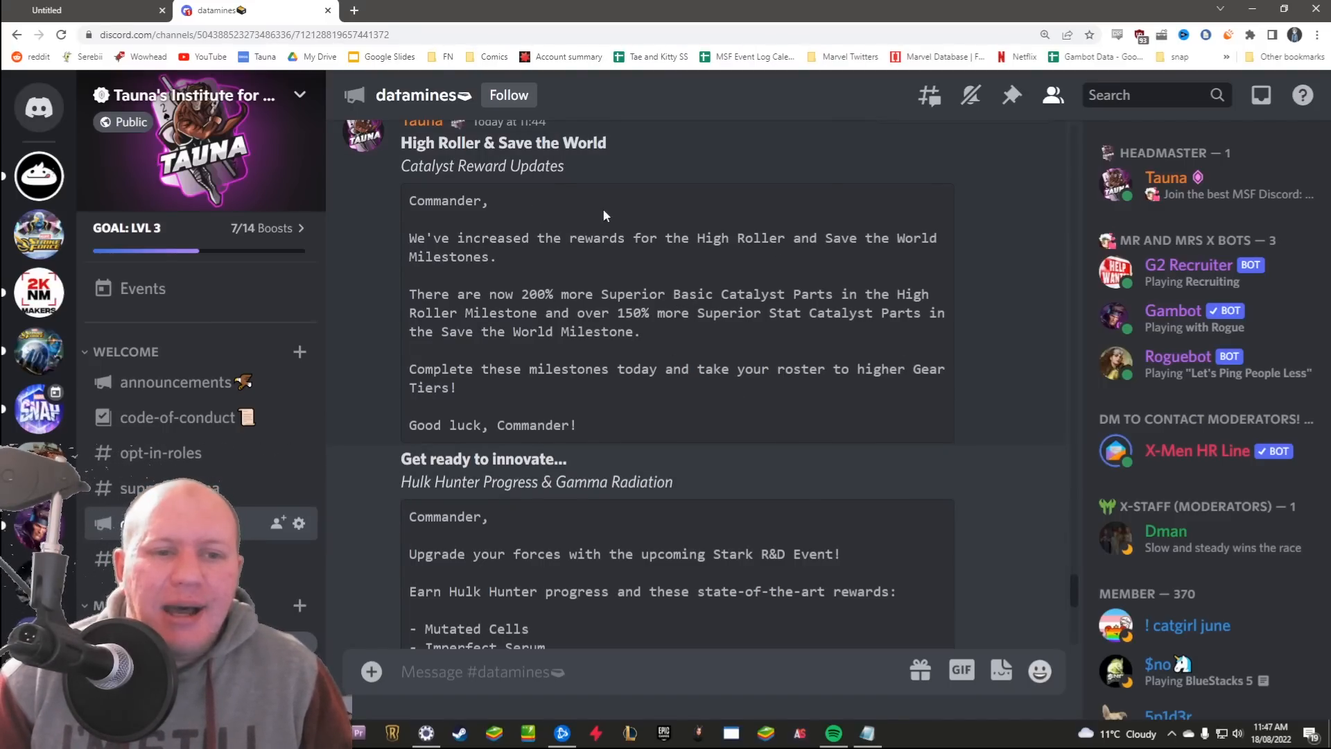
pyautogui.scroll(-3)
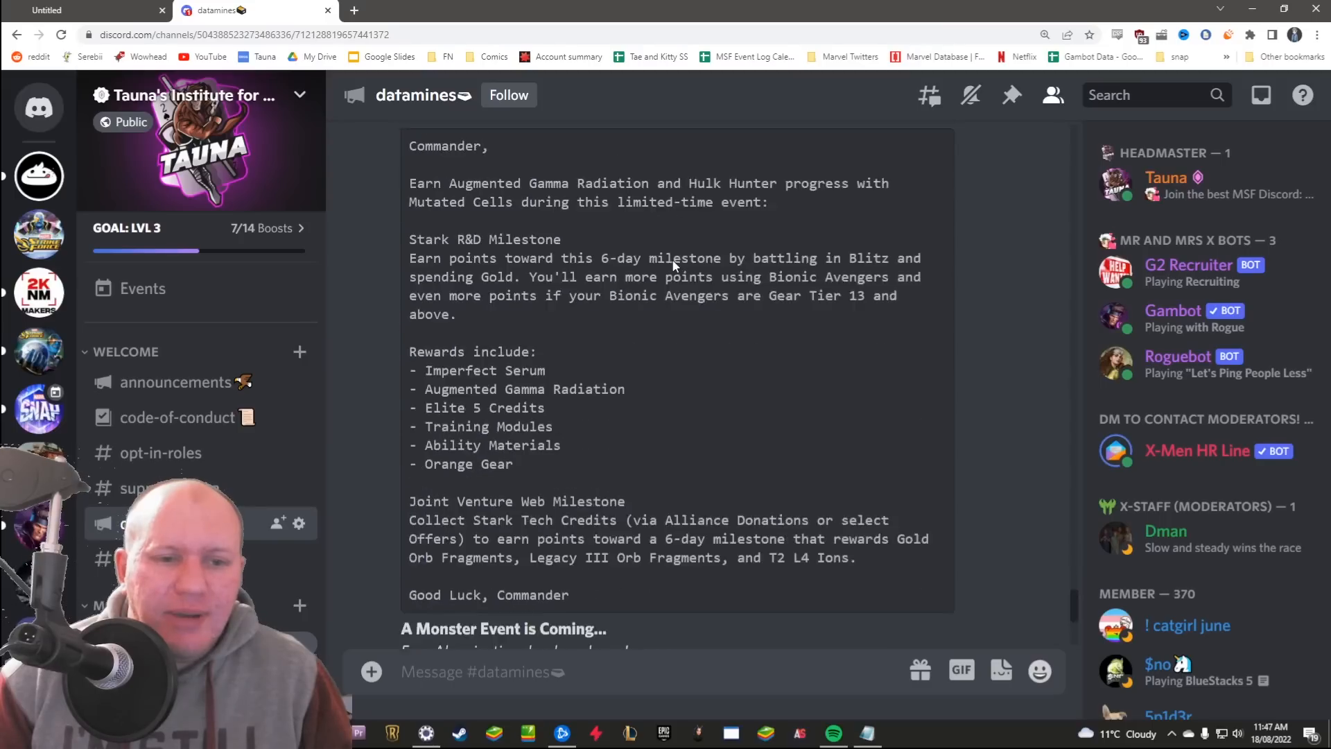
pyautogui.scroll(-3)
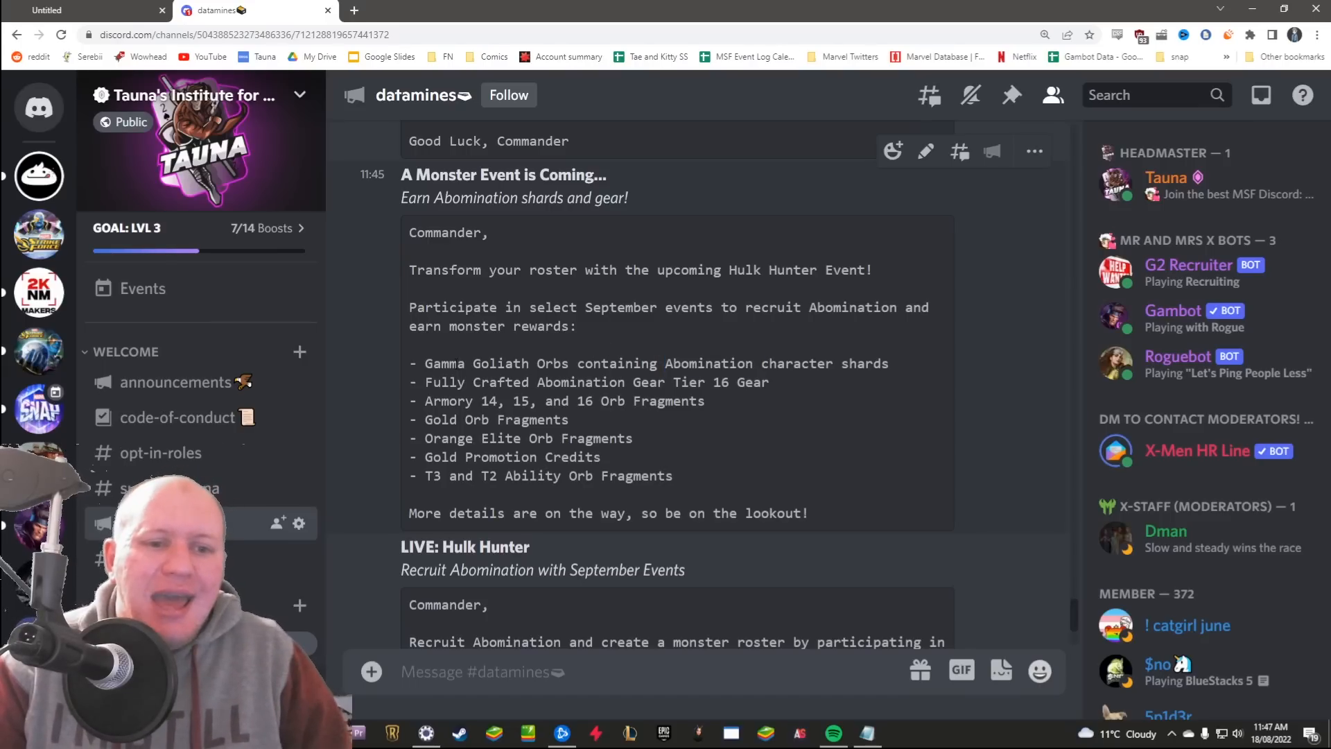
pyautogui.moveTo(431, 363); pyautogui.dragTo(643, 363)
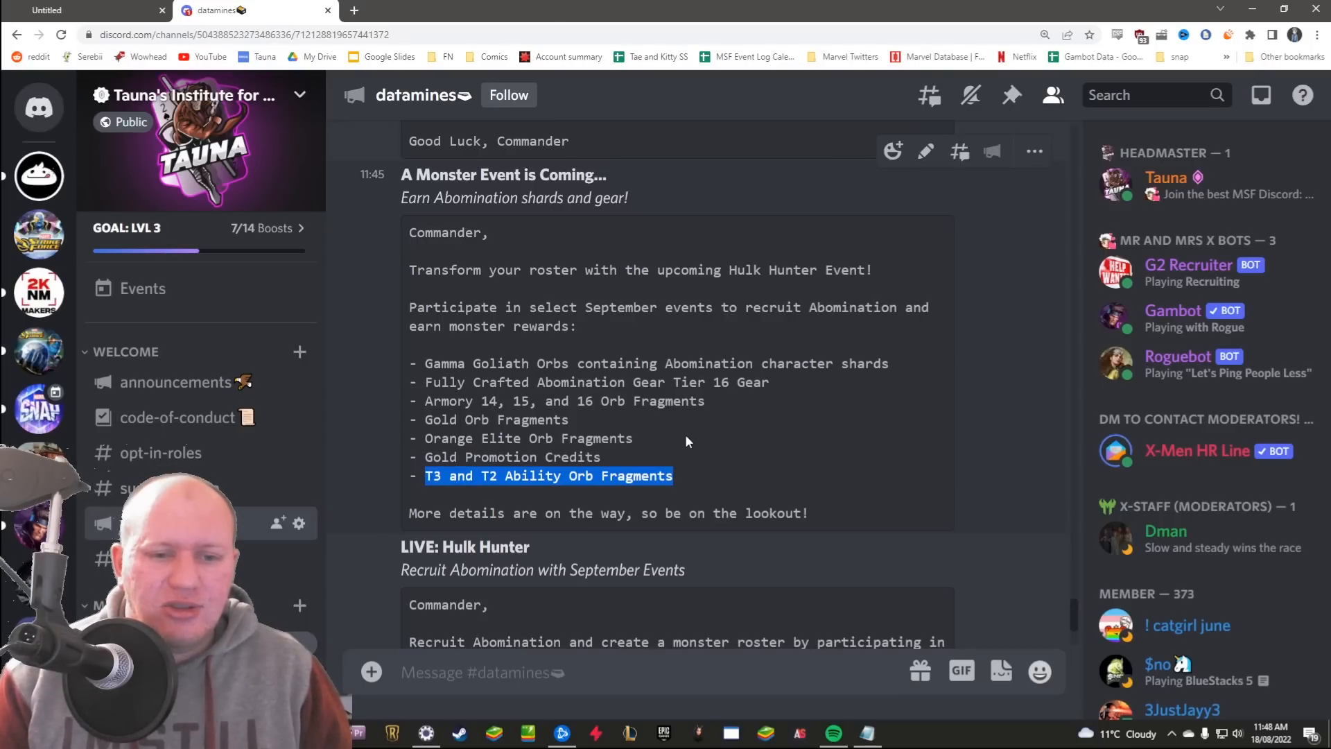
pyautogui.scroll(-3)
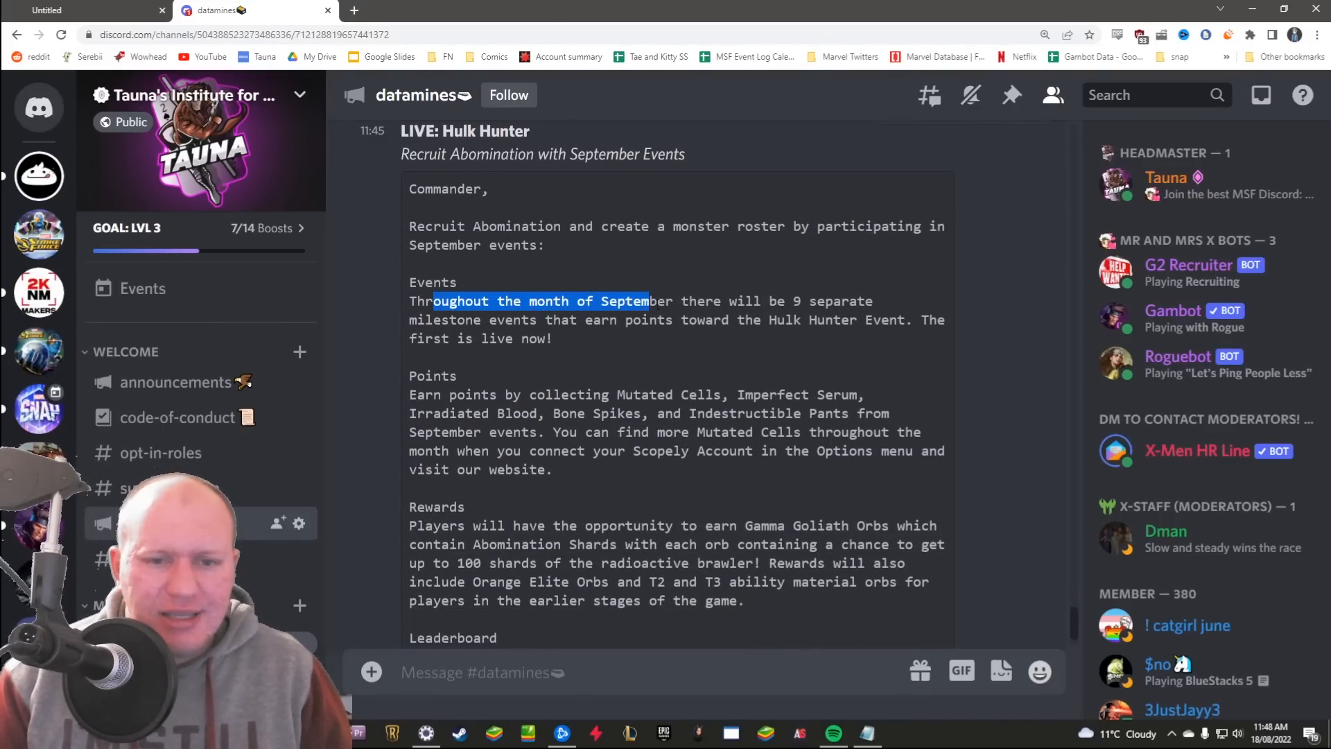
# - Highlight the Hulk Hunter September milestone events sentence and the points-collection paragraph
pyautogui.moveTo(648, 301); pyautogui.dragTo(696, 319)
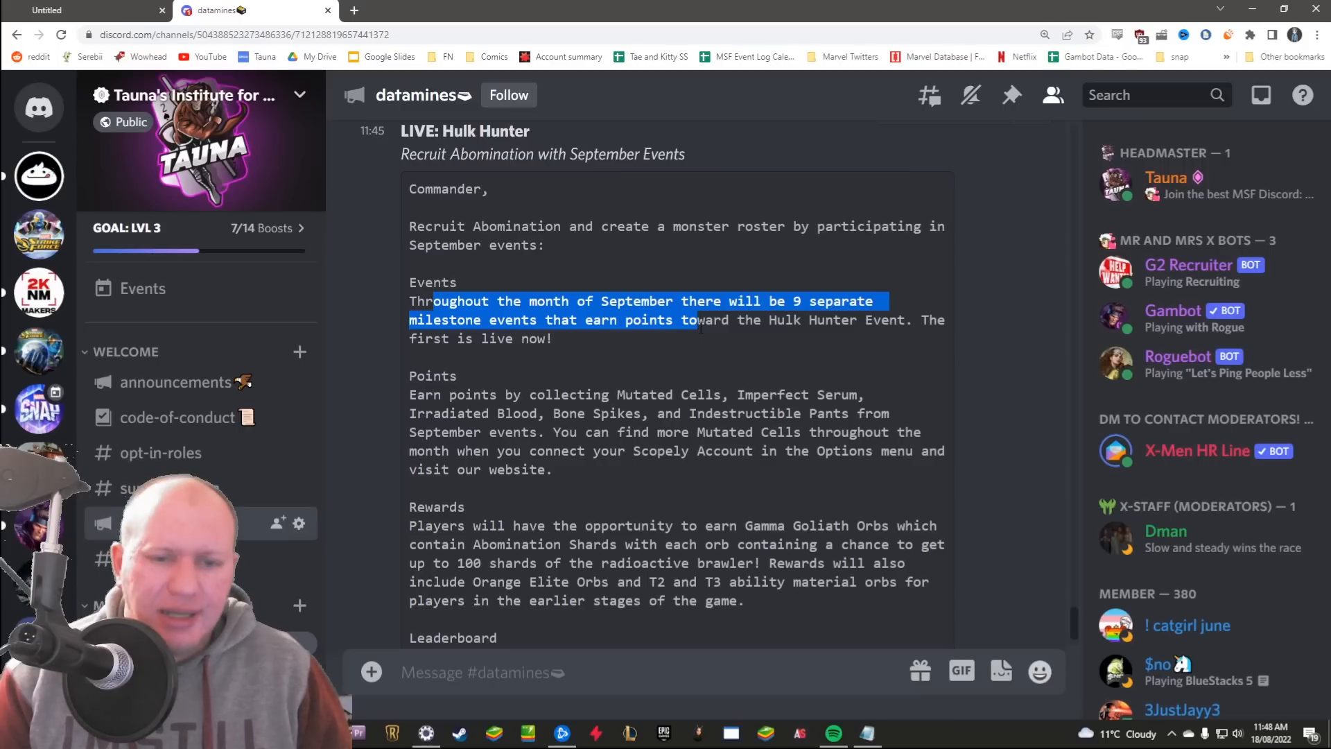
pyautogui.scroll(-3)
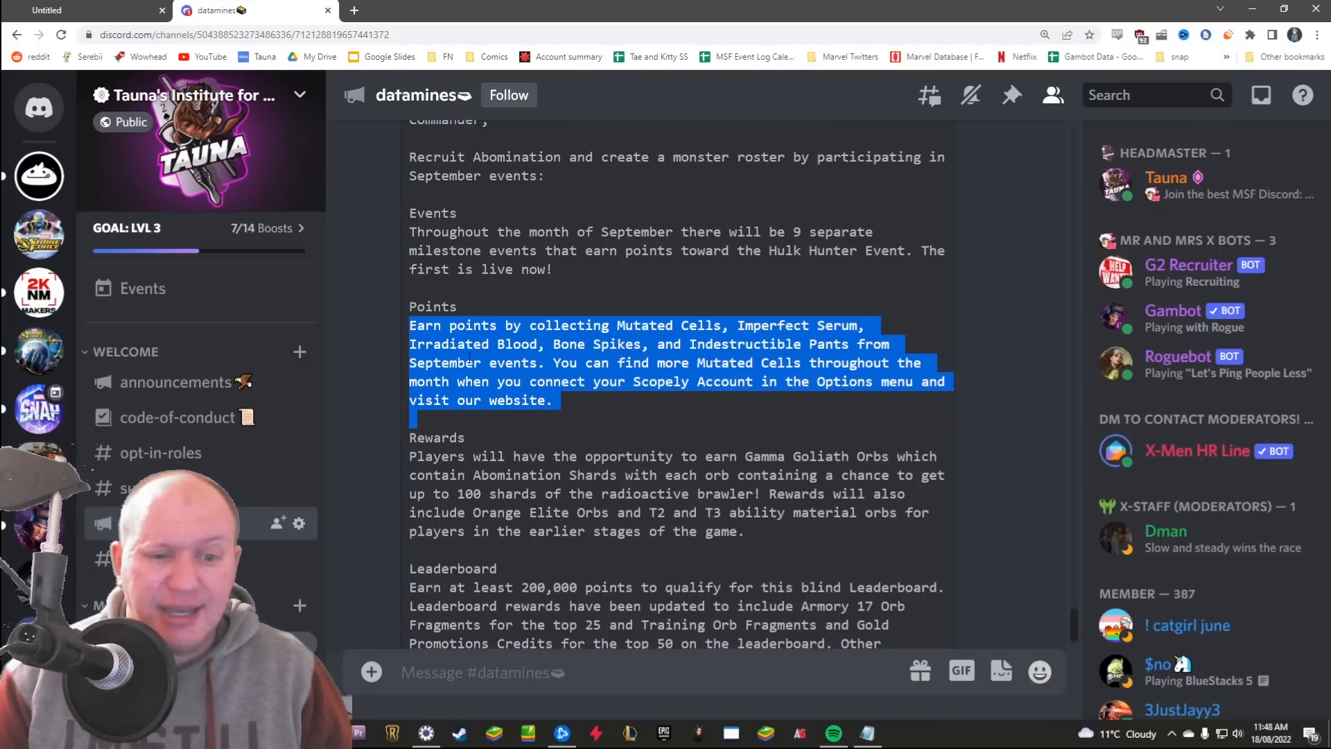
pyautogui.scroll(-3)
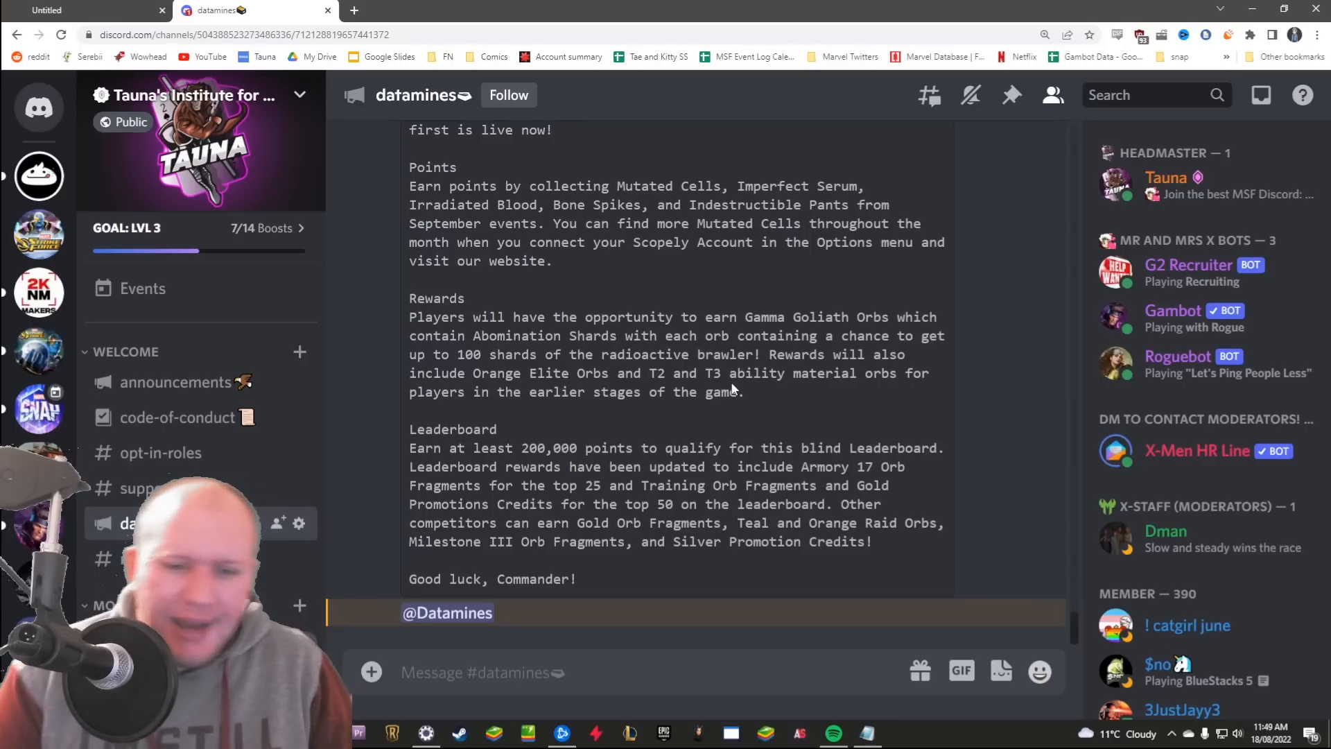
pyautogui.moveTo(409, 428); pyautogui.dragTo(942, 522)
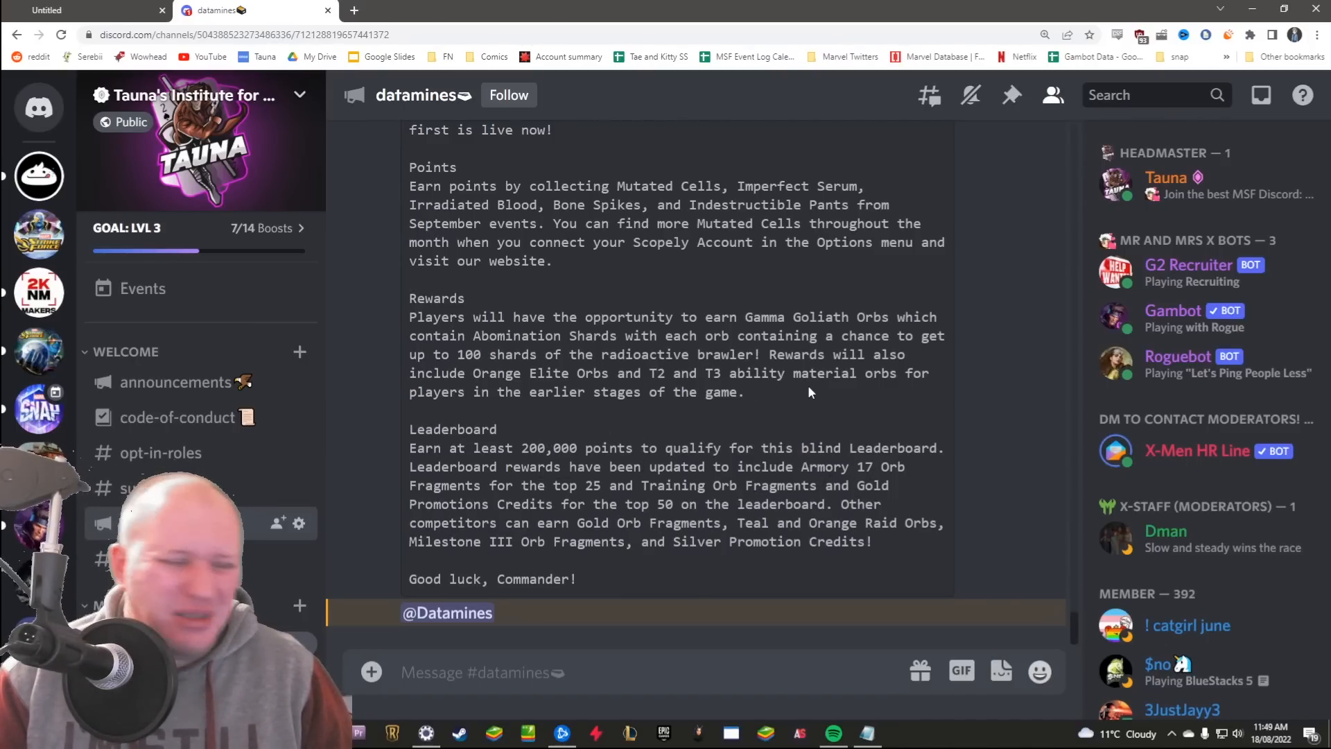
pyautogui.moveTo(778, 403)
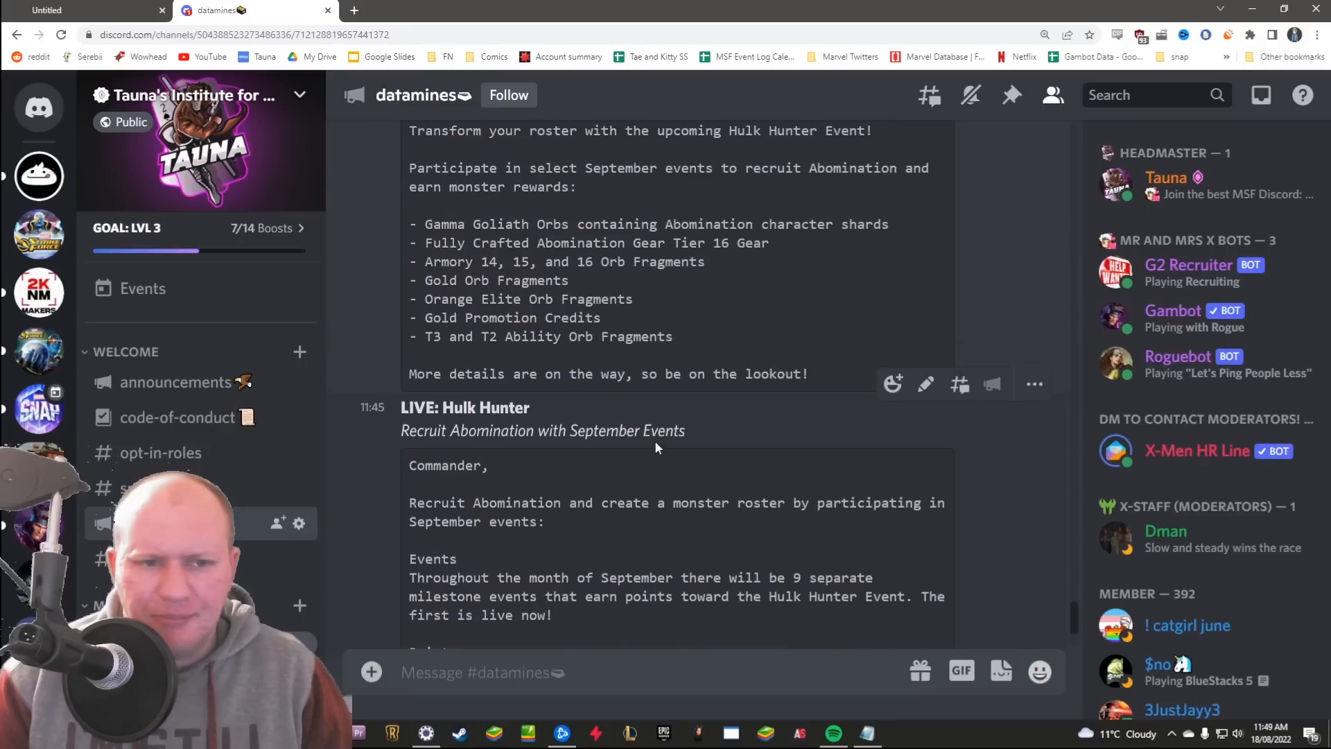
pyautogui.scroll(-3)
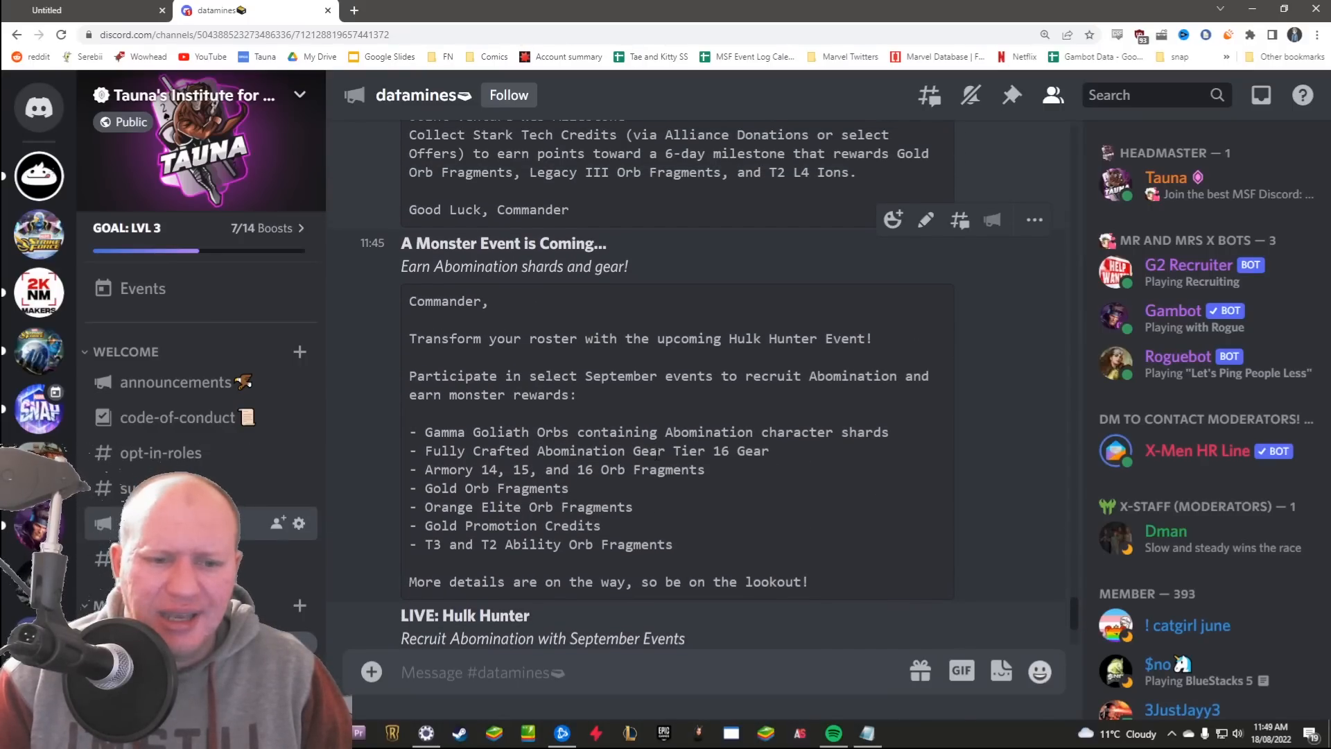
# - Scroll to the 'Get ready to innovate' post and highlight 'Training Modules' in its rewards
pyautogui.scroll(-3)
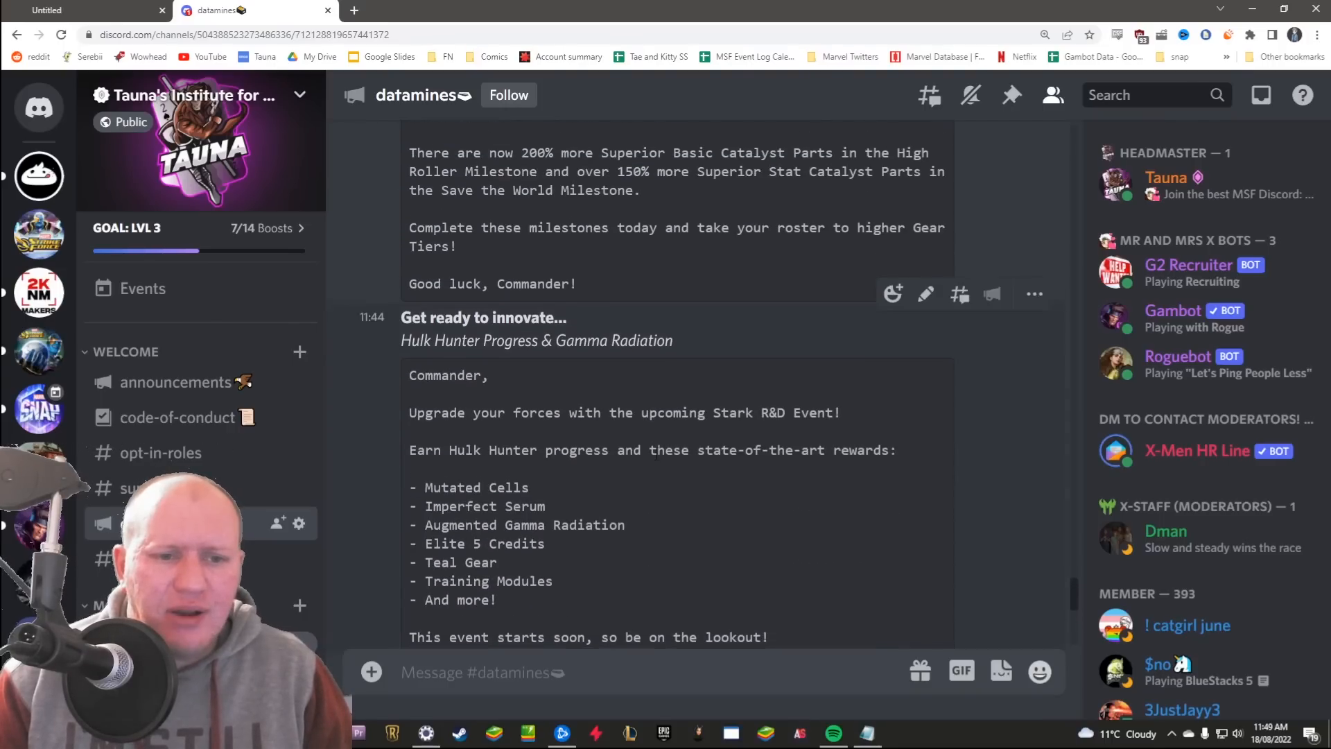
pyautogui.scroll(-3)
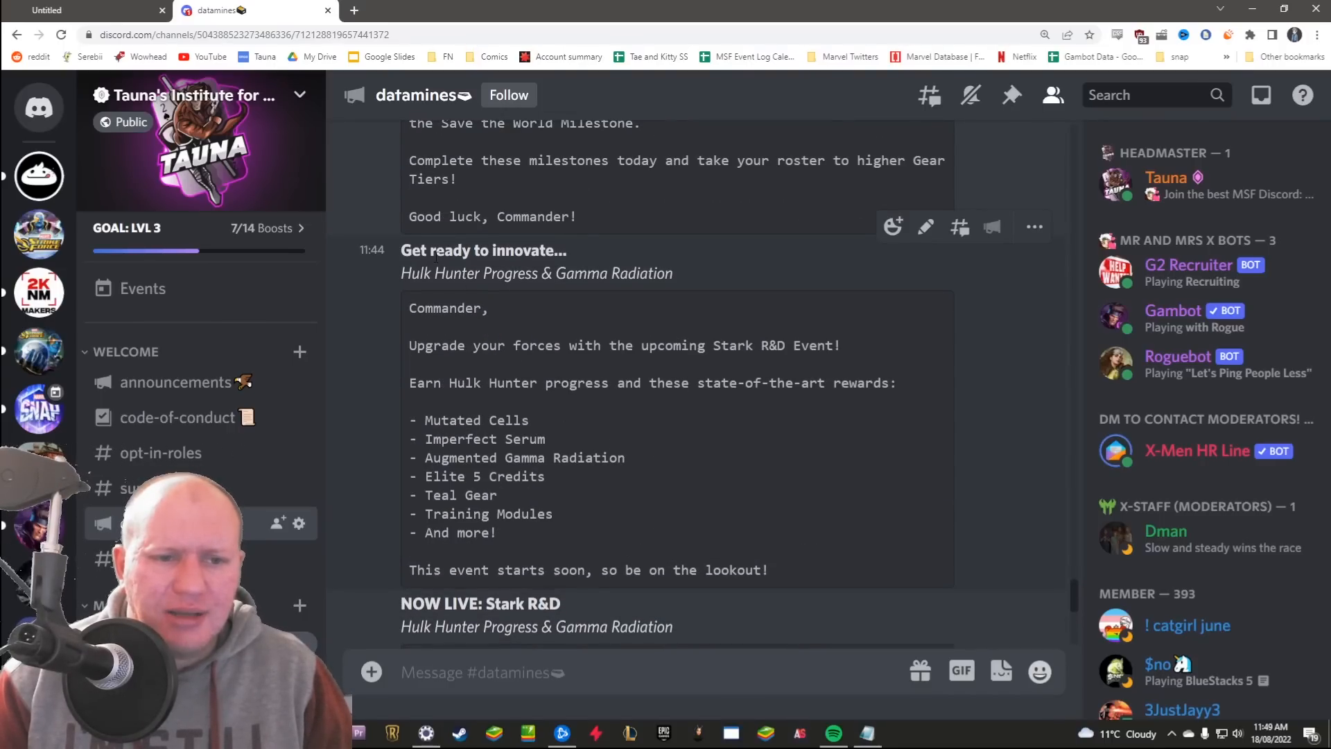
pyautogui.doubleClick(498, 250)
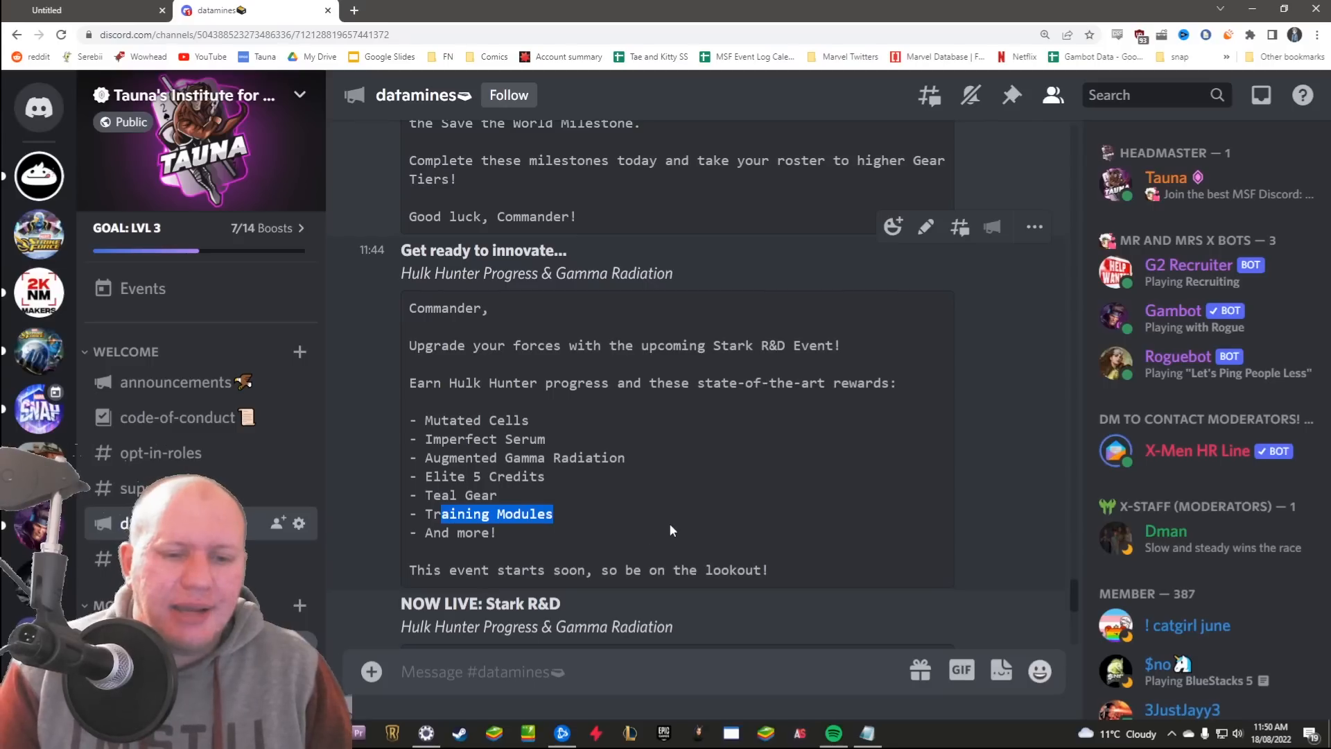
pyautogui.scroll(-3)
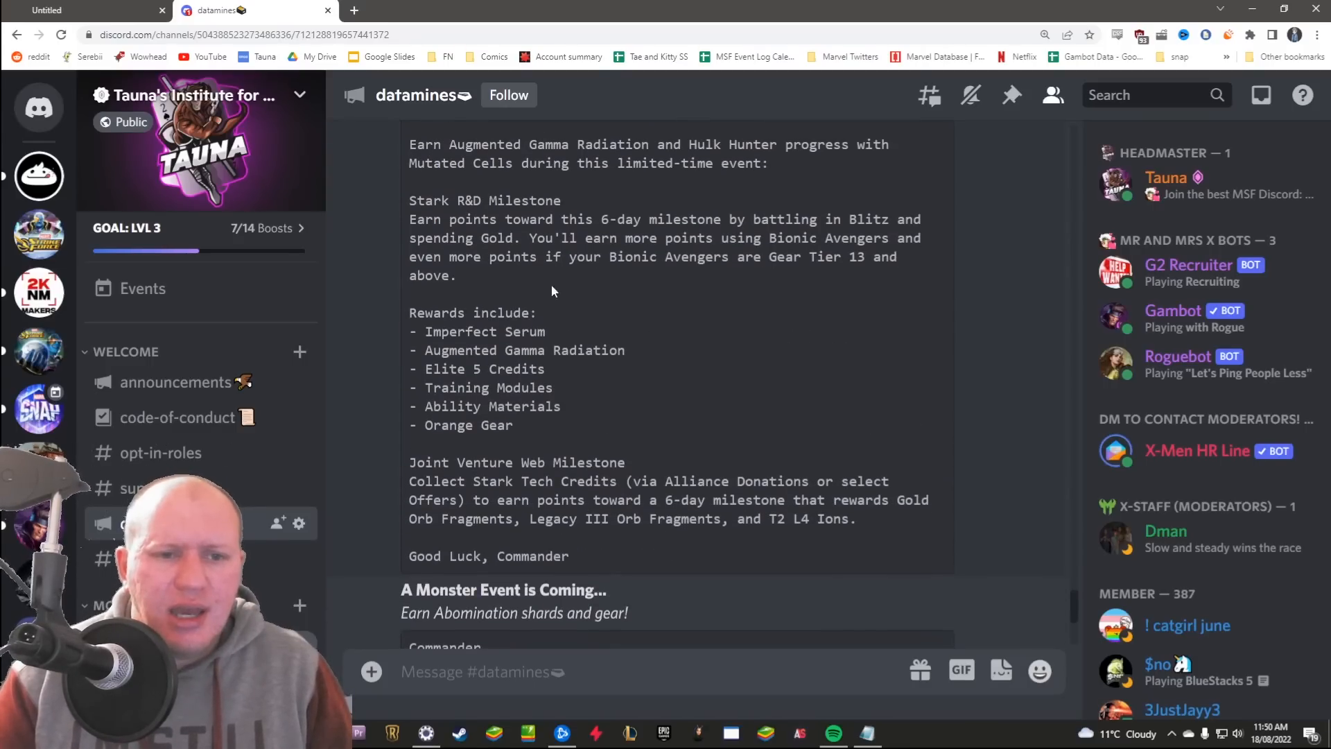
# - Highlight the Joint Venture Web Milestone description in the Stark R&D post
pyautogui.moveTo(569, 219); pyautogui.dragTo(614, 219)
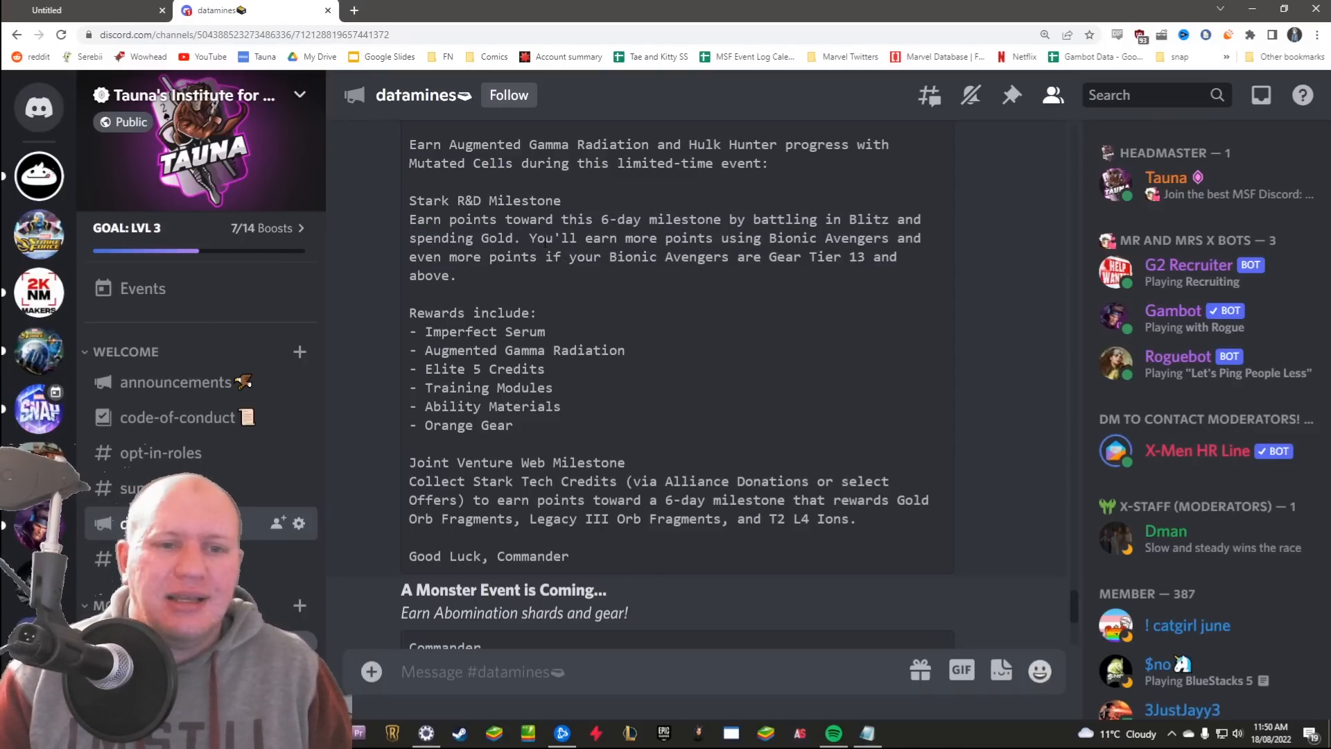
pyautogui.moveTo(530, 237); pyautogui.dragTo(456, 276)
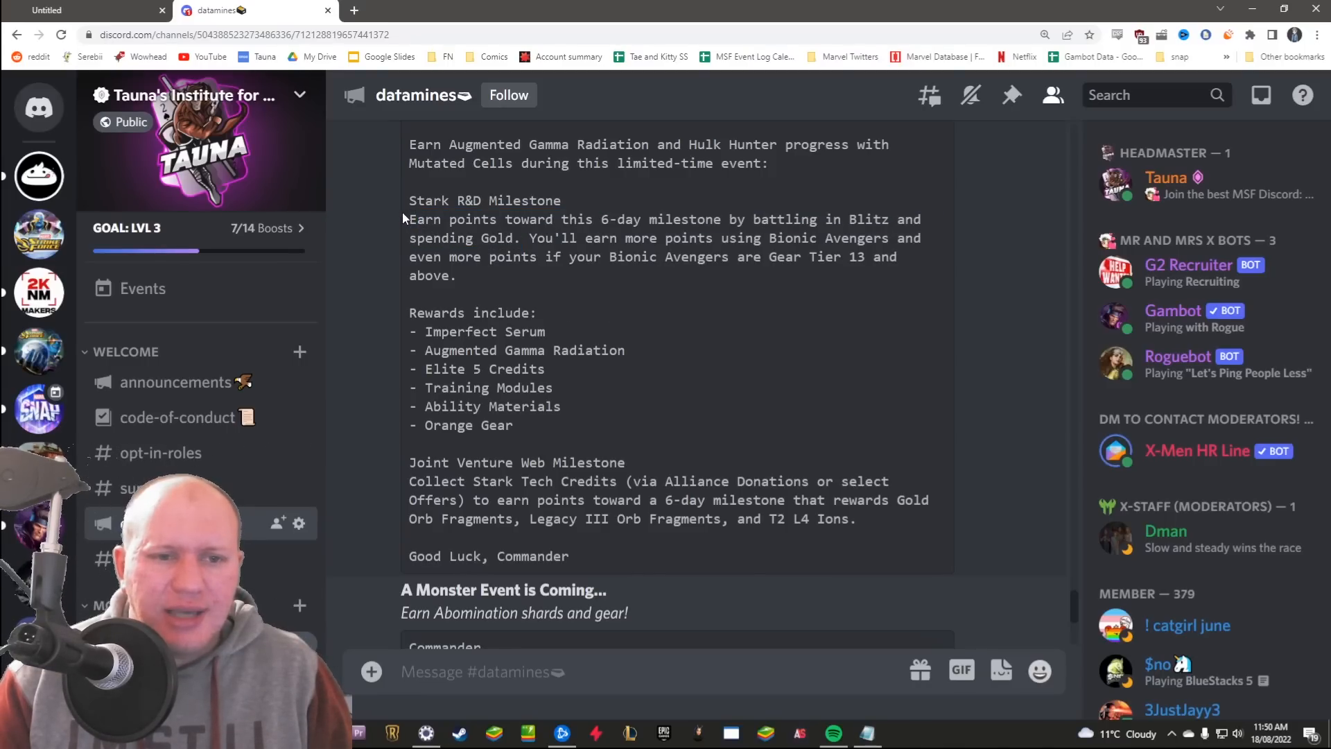
pyautogui.moveTo(410, 219); pyautogui.dragTo(522, 237)
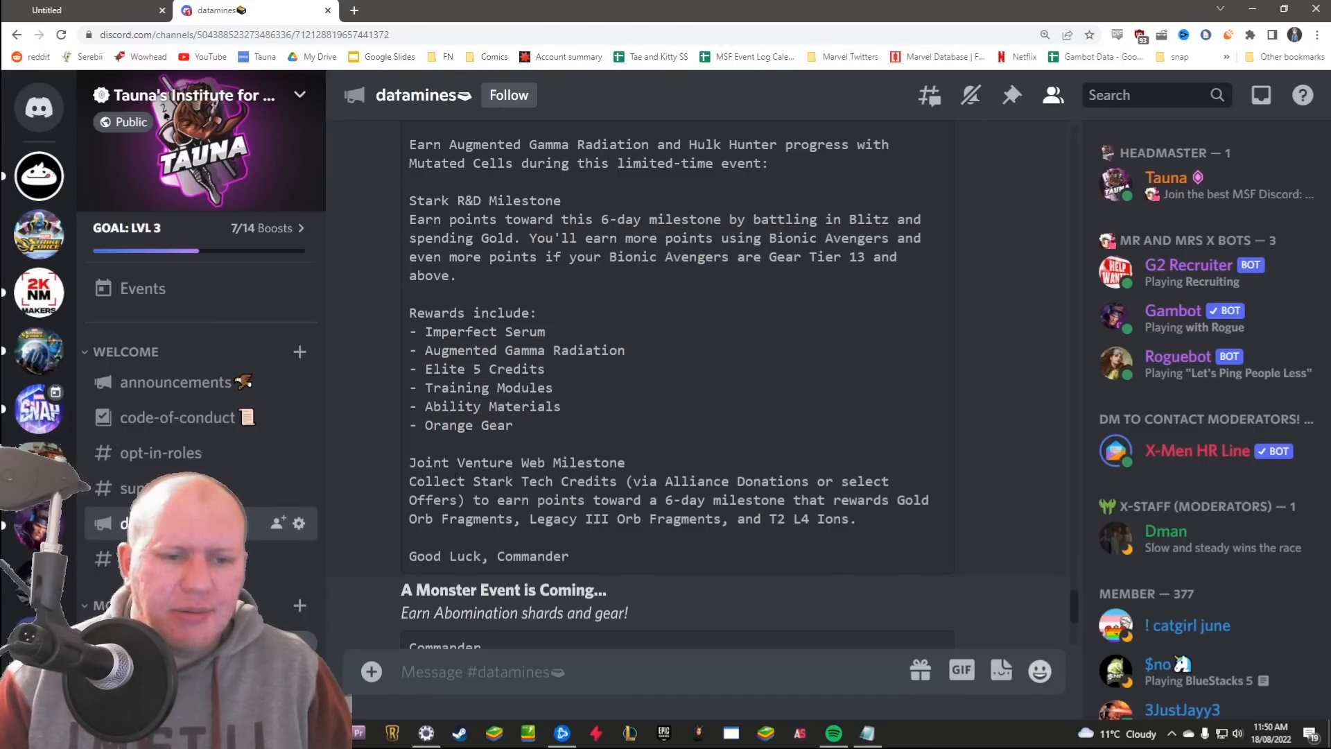
pyautogui.moveTo(425, 481); pyautogui.dragTo(692, 481)
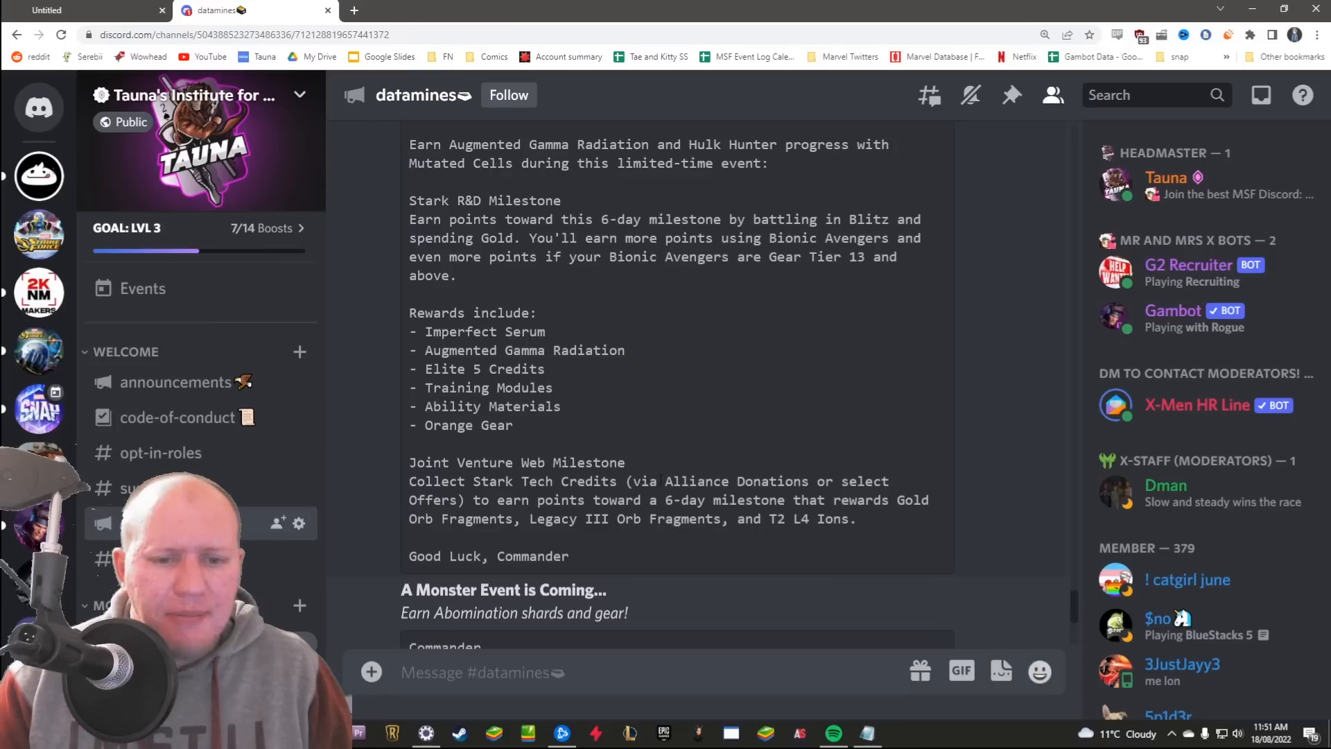
pyautogui.doubleClick(735, 481)
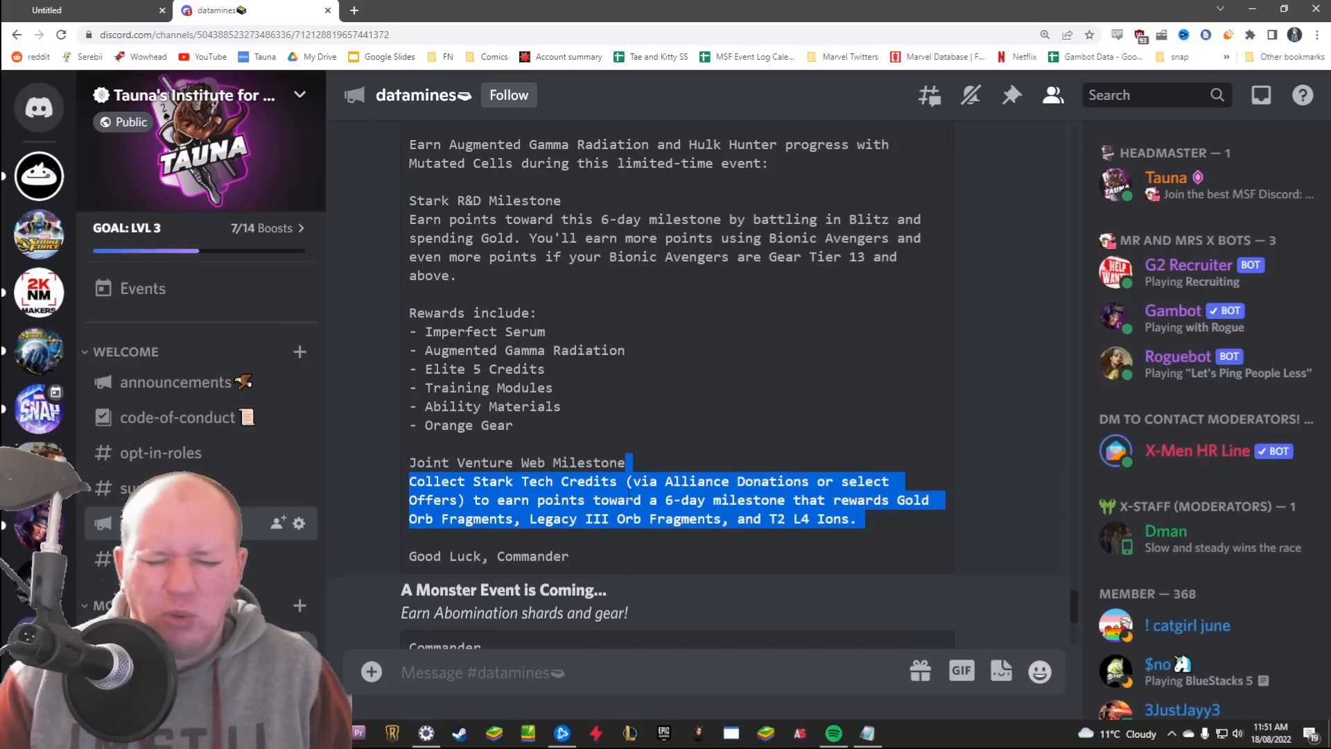
# - Clear the selection and highlight the Orb Fragments and Legacy III Orb Fragments reward lines
pyautogui.click(628, 500)
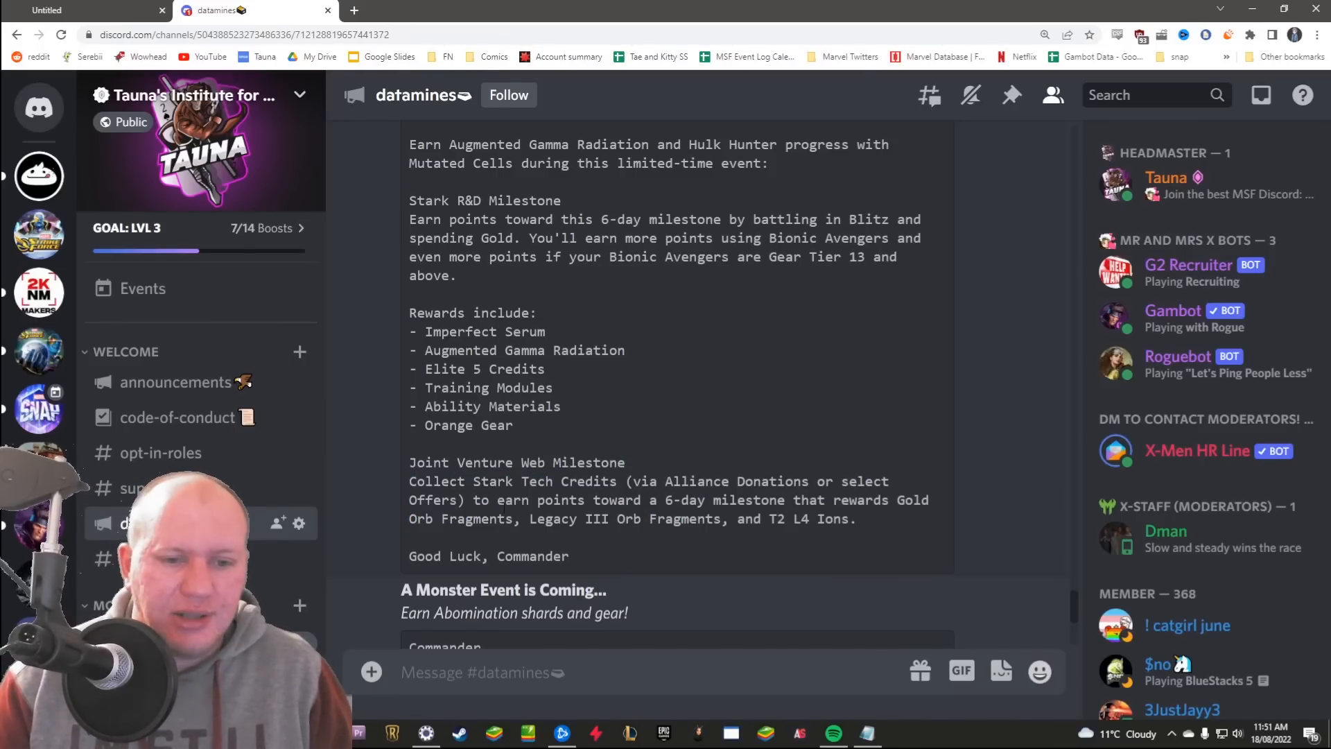
pyautogui.moveTo(475, 500); pyautogui.dragTo(855, 519)
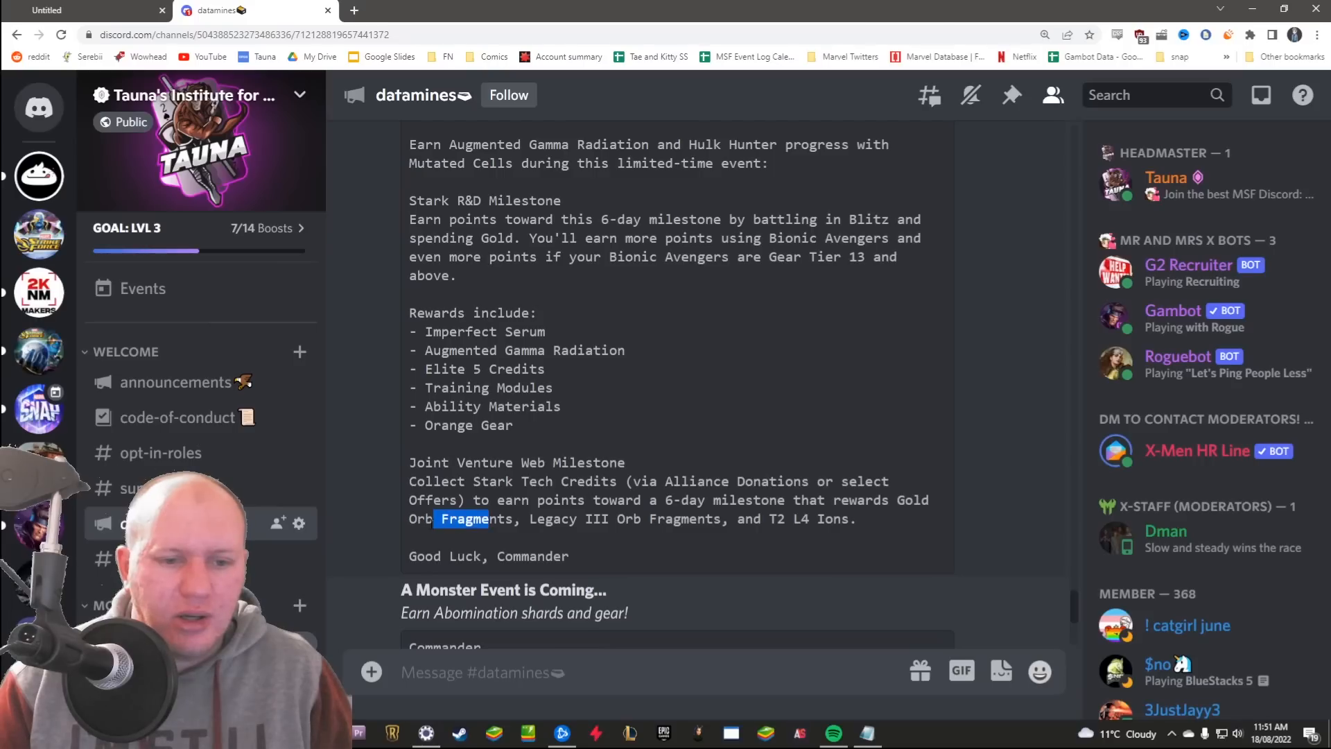
pyautogui.moveTo(490, 518); pyautogui.dragTo(696, 519)
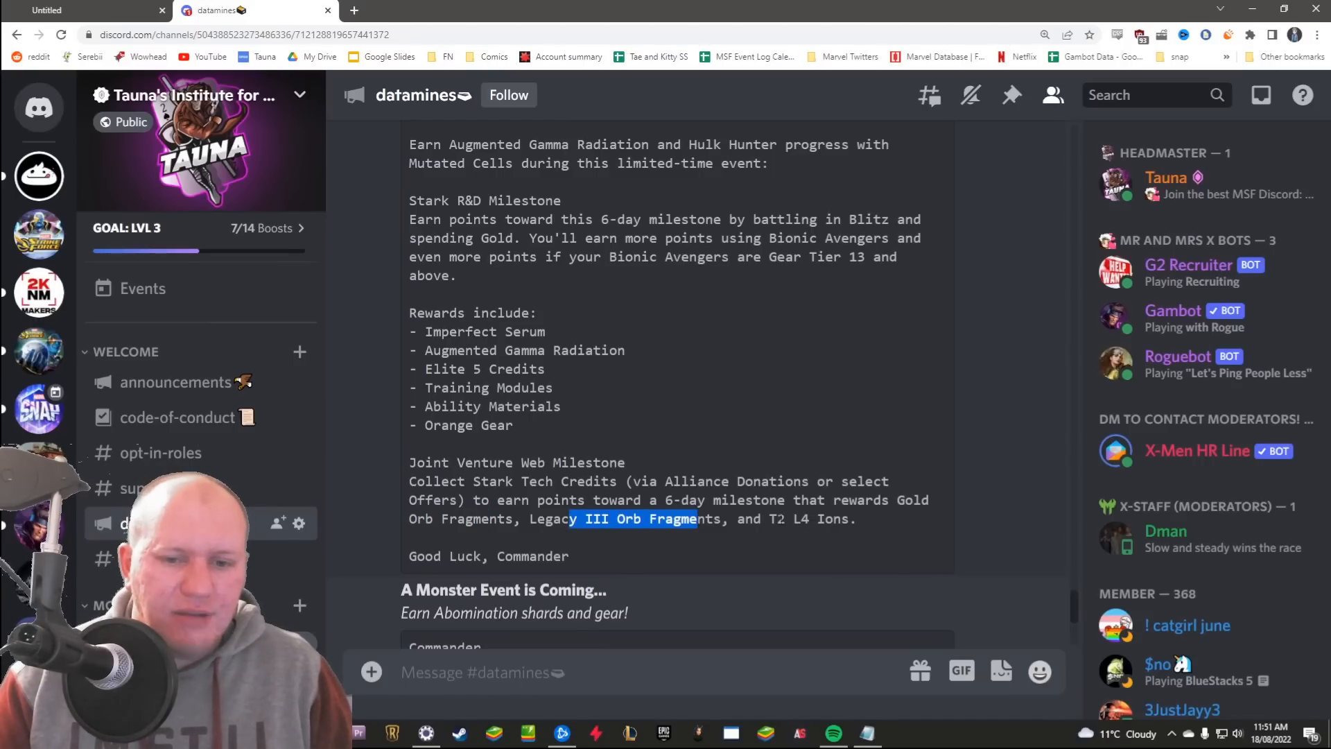
pyautogui.scroll(-3)
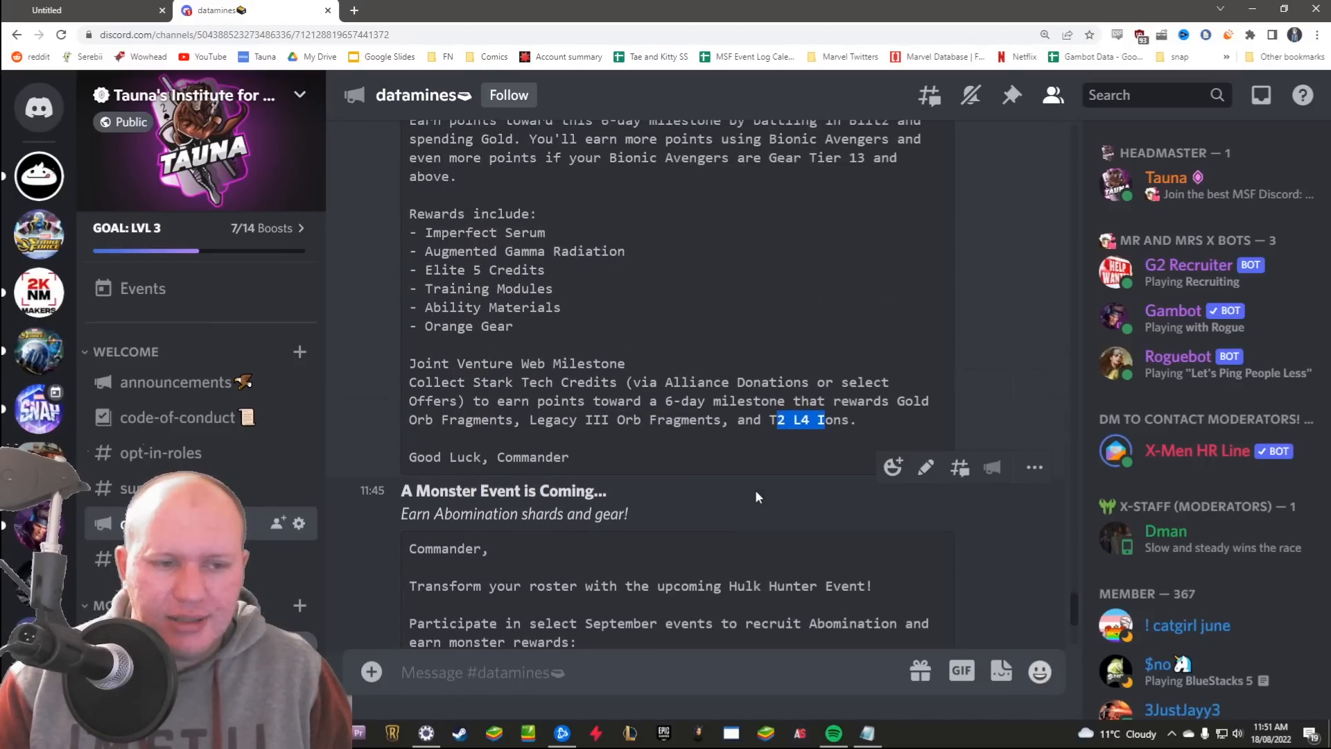
pyautogui.scroll(-3)
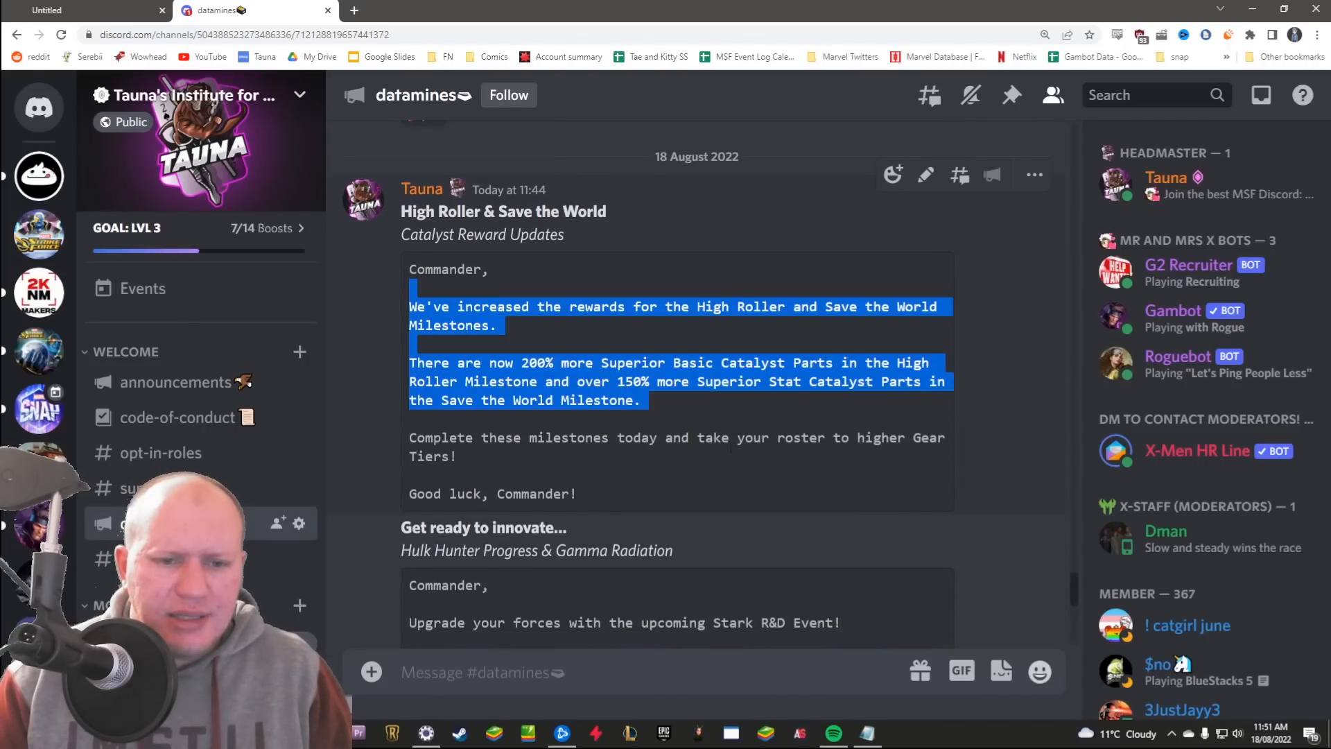
# - Scroll to the Hulk Hunter post and highlight its Gamma Goliath Orbs rewards paragraph
pyautogui.scroll(-3)
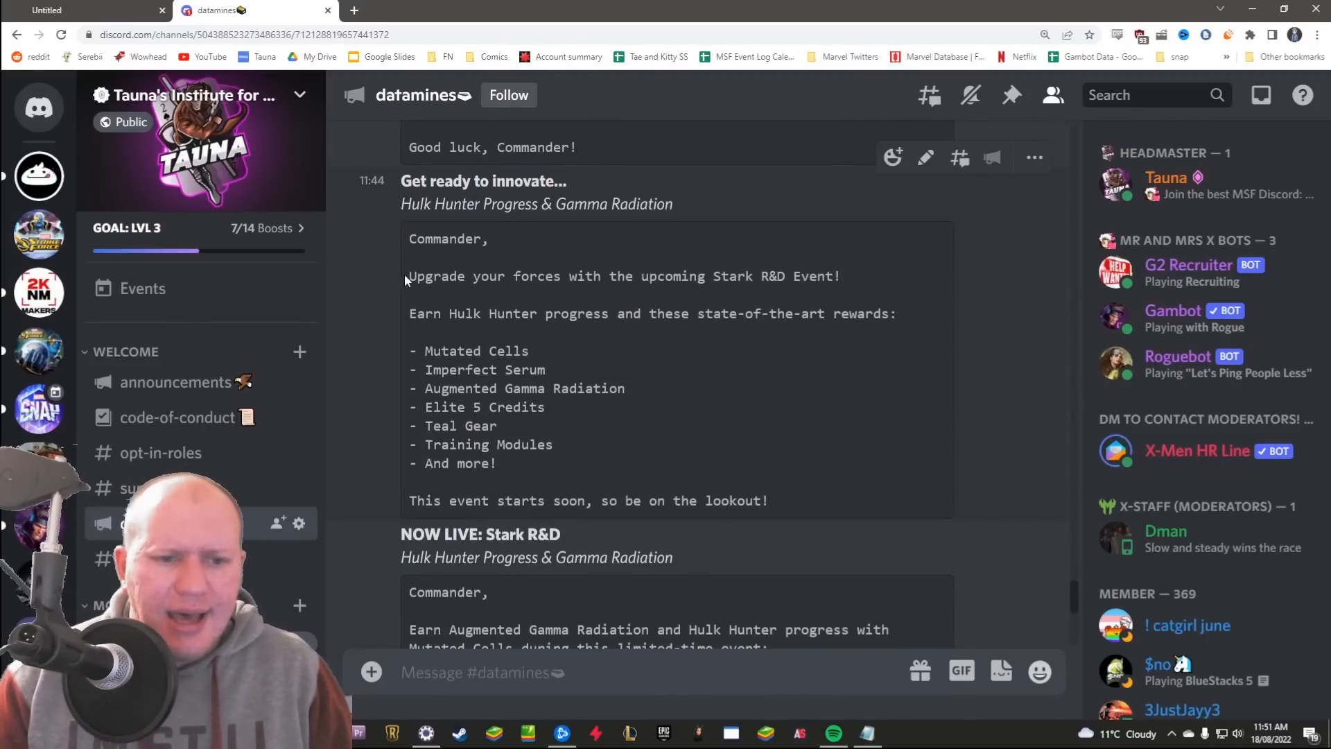
pyautogui.scroll(-3)
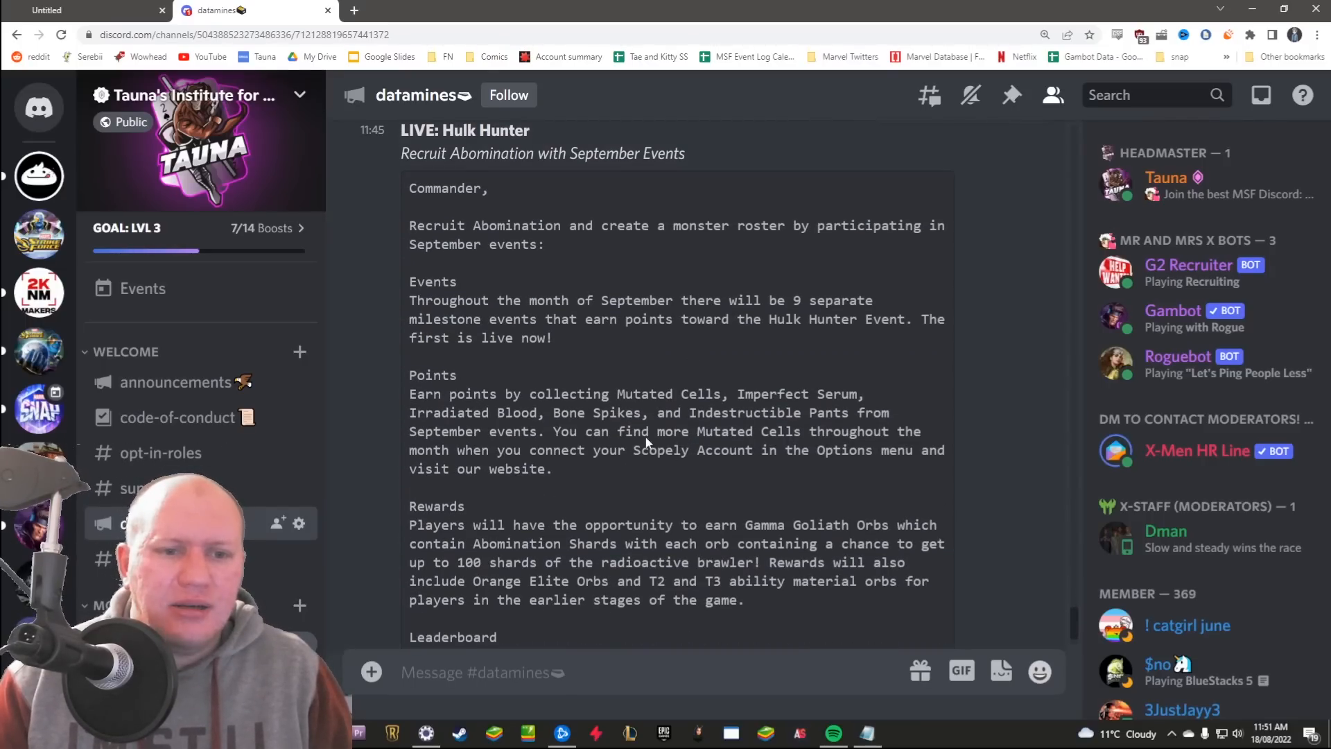
pyautogui.scroll(-3)
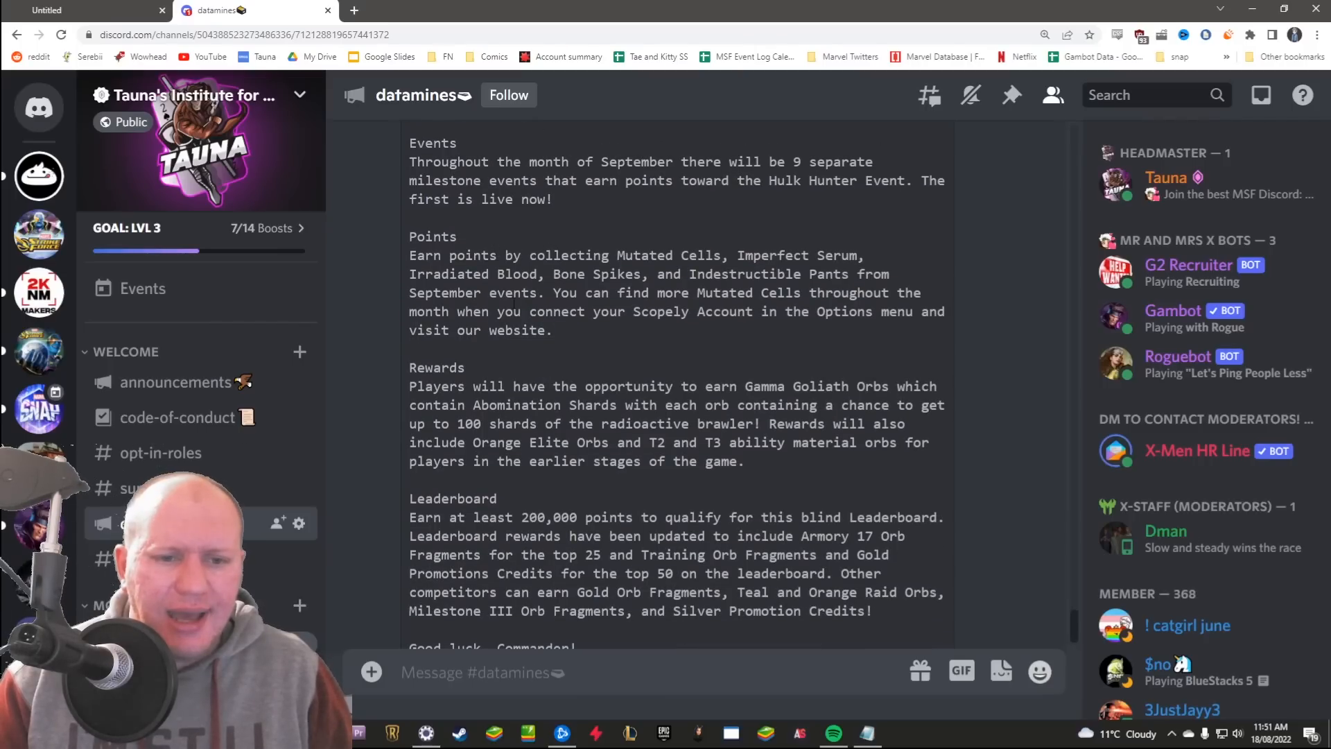
pyautogui.moveTo(489, 386); pyautogui.dragTo(718, 443)
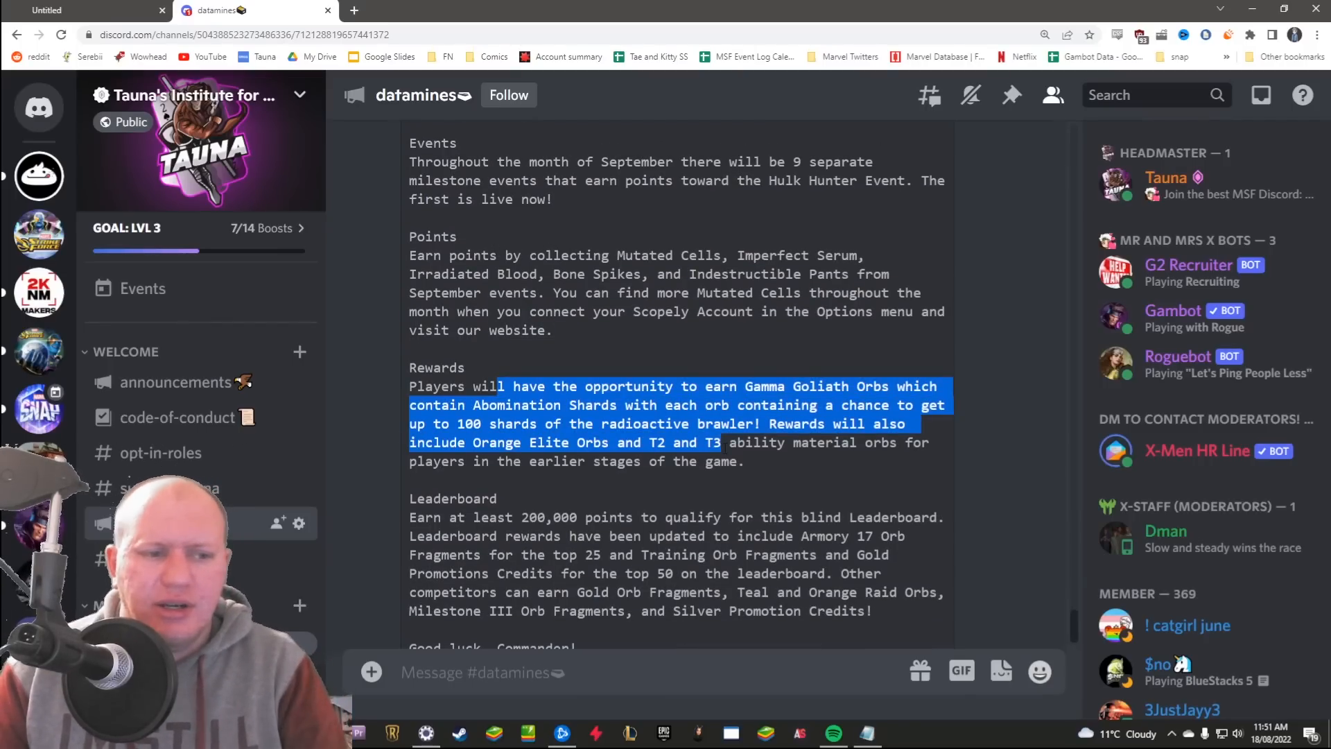